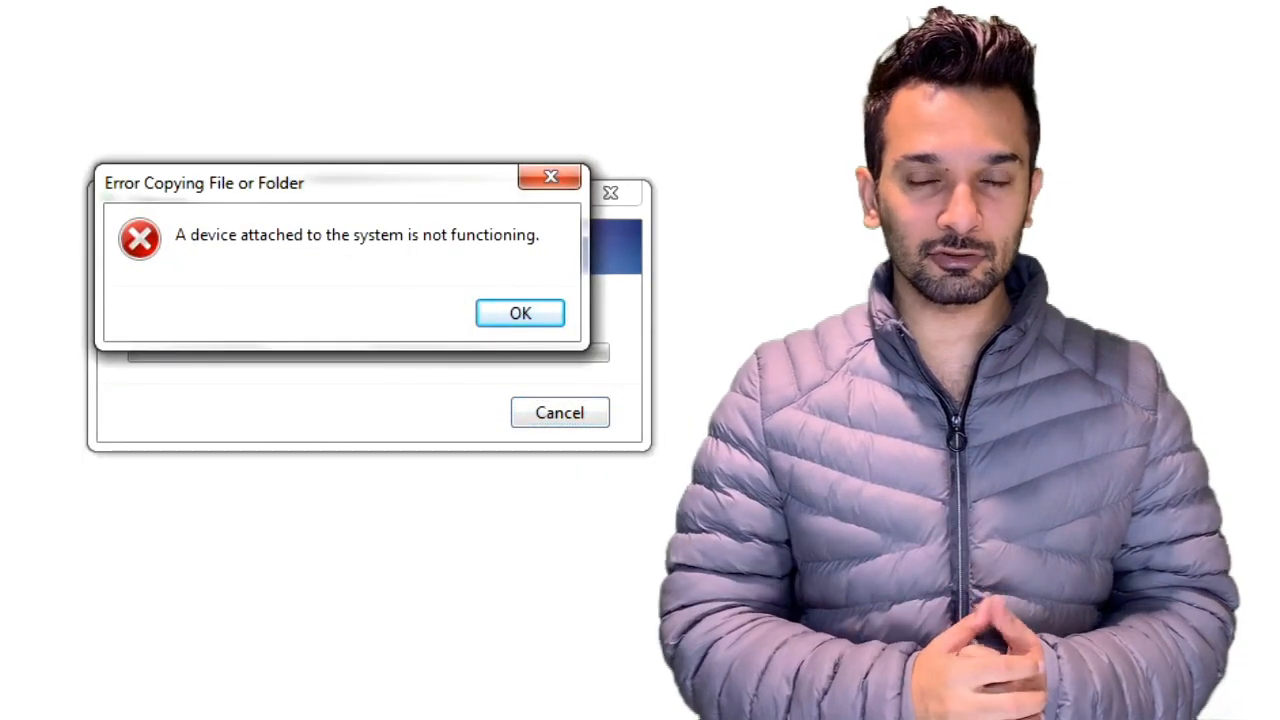
{"action": "mouse_move", "coordinate": [124, 430]}
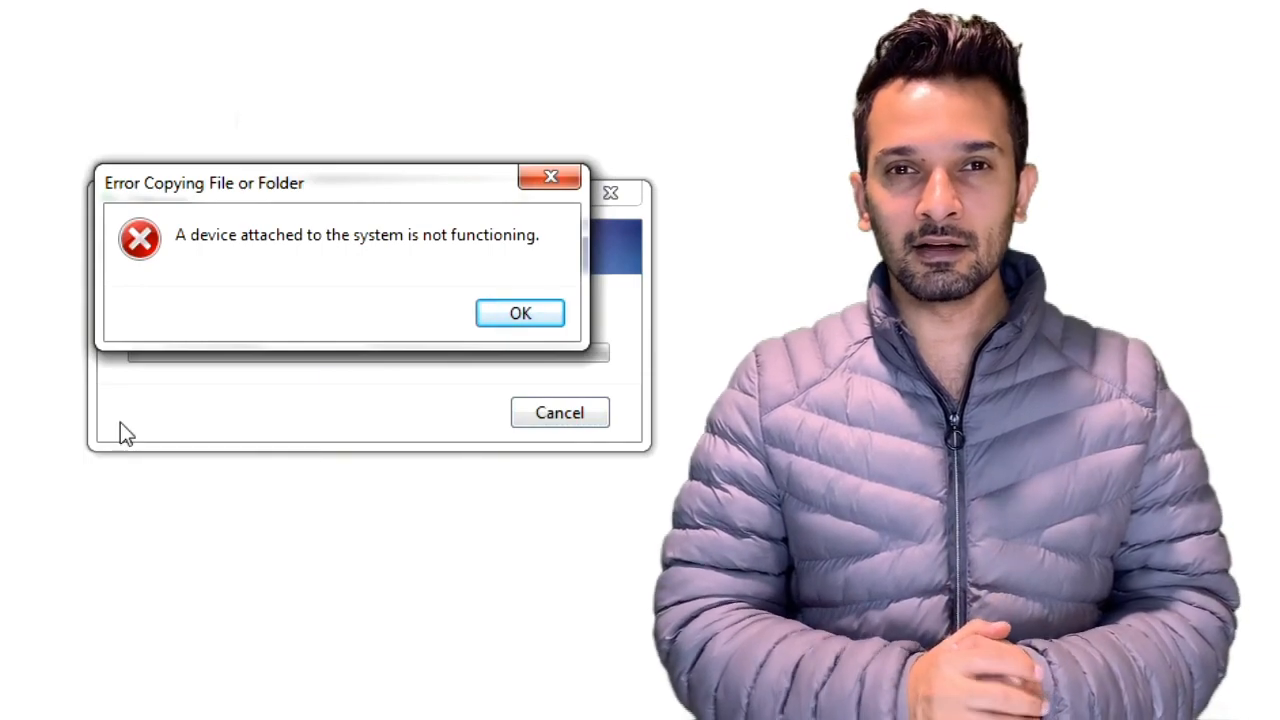
Step: Launch Settings from the home screen and scroll the list down to the Photos row
{"action": "left_click", "coordinate": [520, 312]}
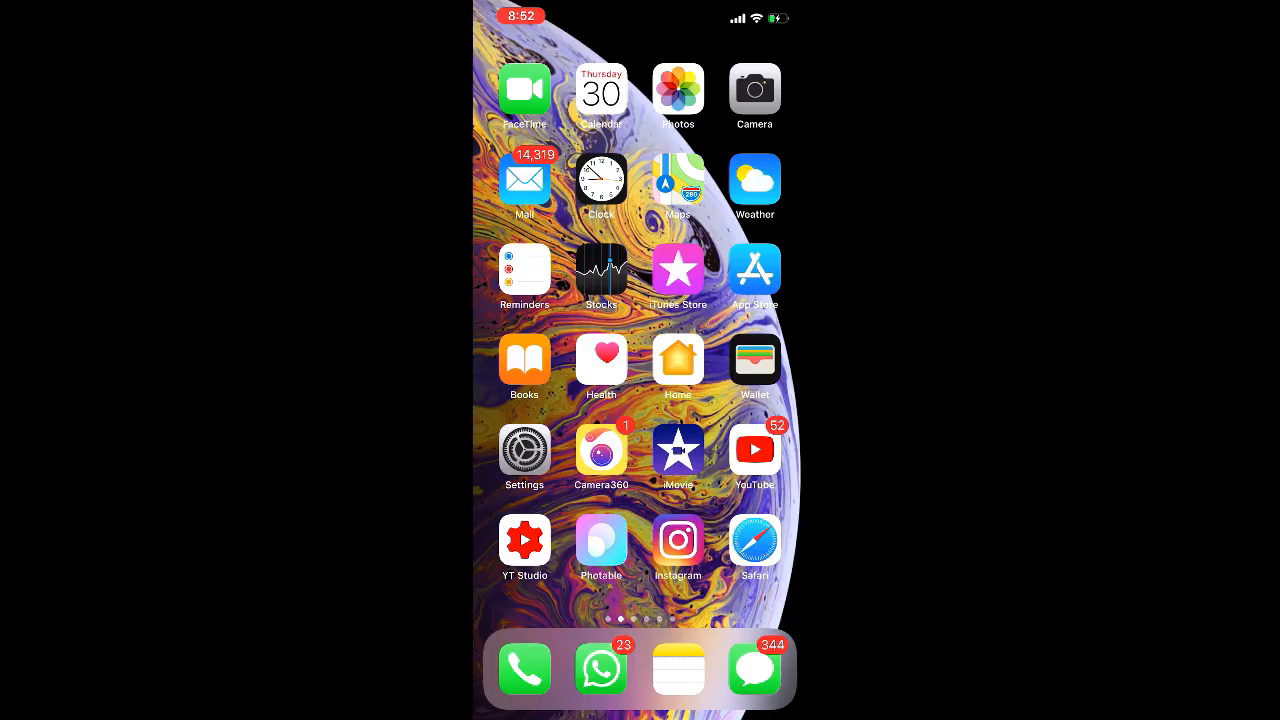
{"action": "left_click", "coordinate": [524, 450]}
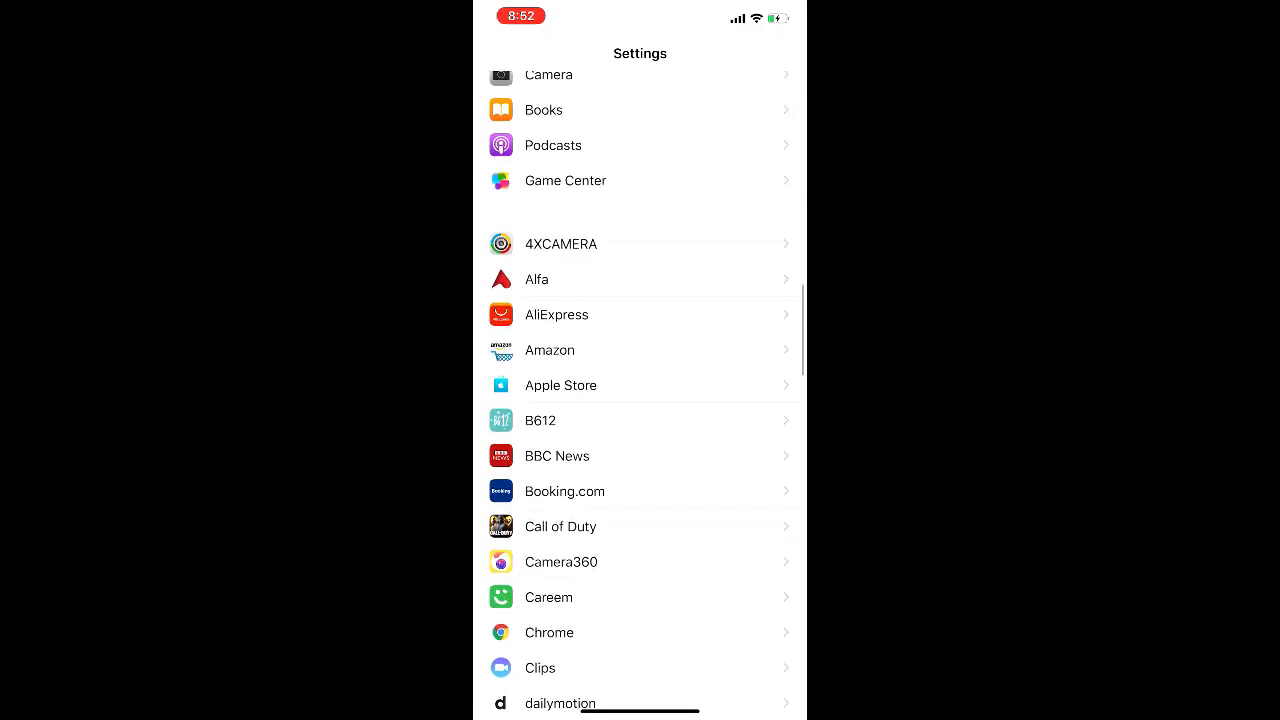
{"action": "scroll", "scroll_direction": "down", "scroll_amount": 3}
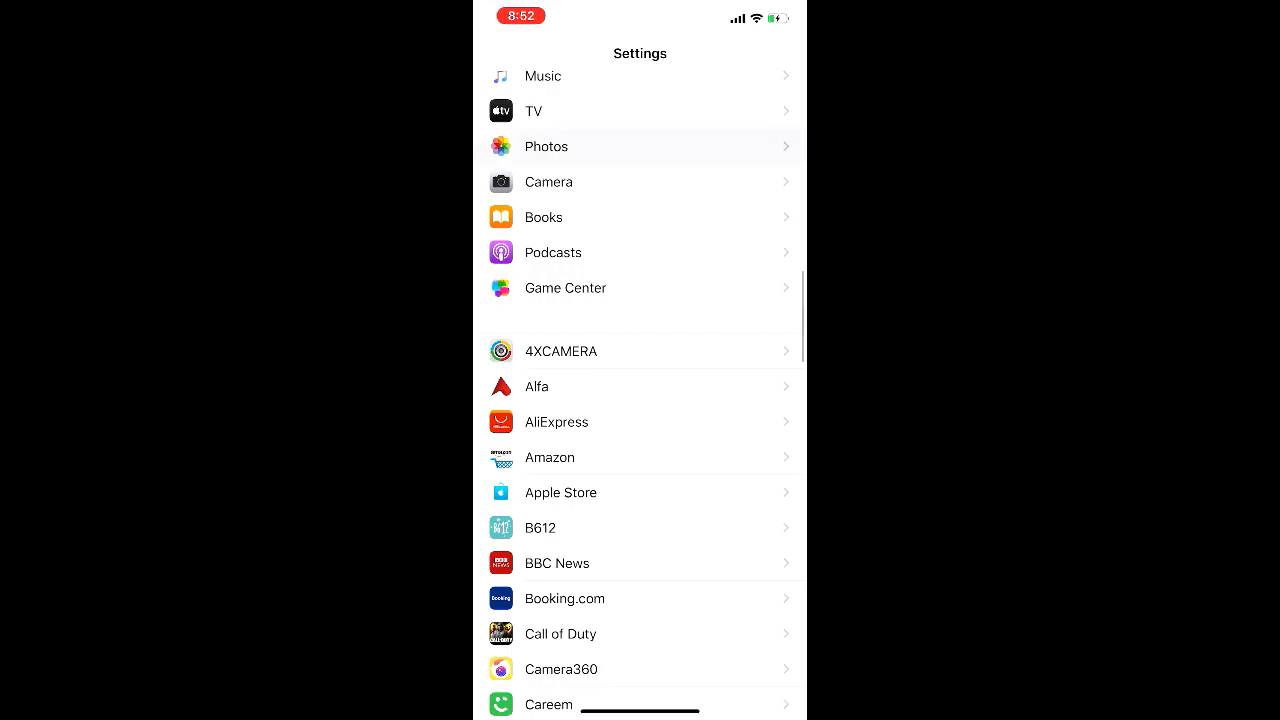
Step: In Photos settings, set Transfer to Mac or PC to Keep Originals
{"action": "left_click", "coordinate": [546, 146]}
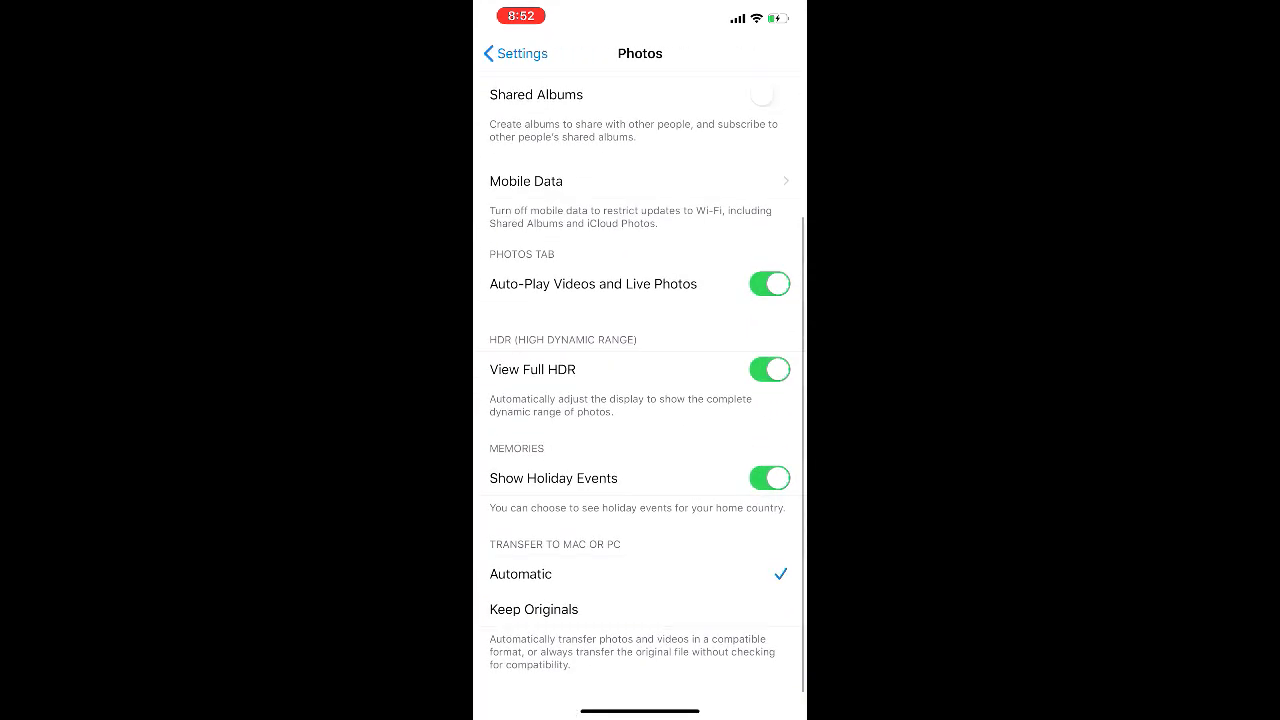
{"action": "left_click", "coordinate": [532, 608]}
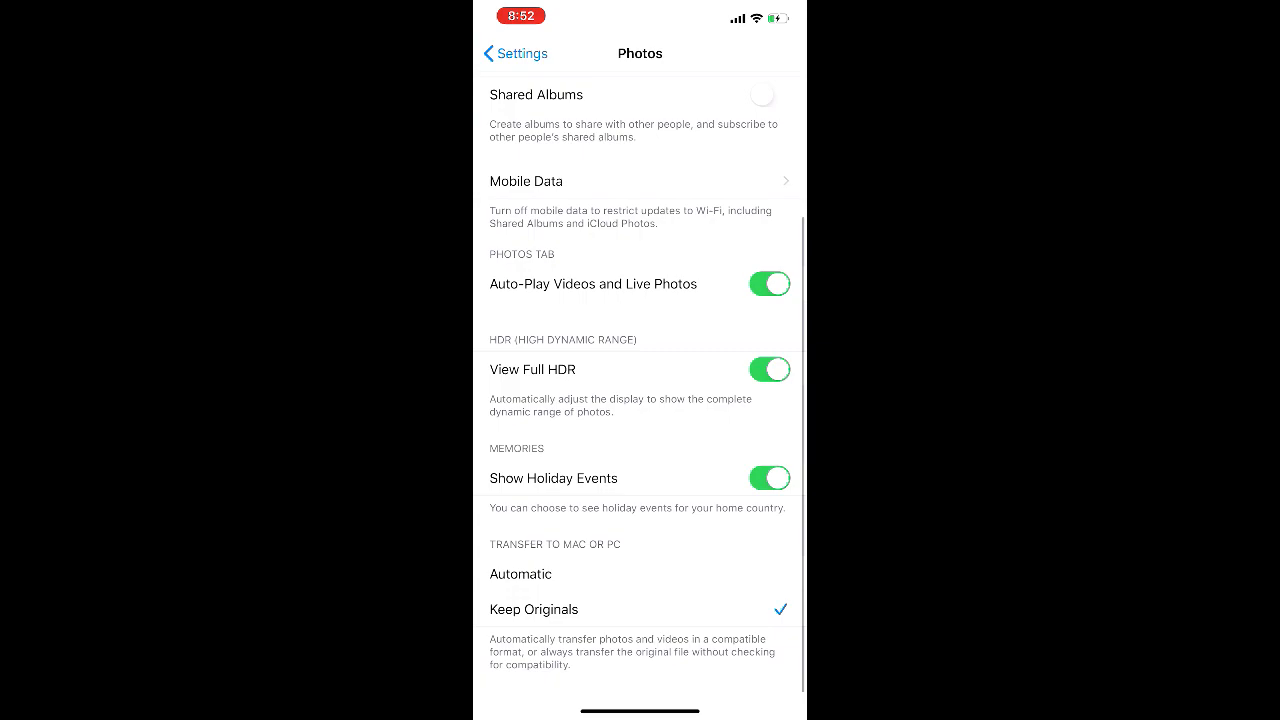